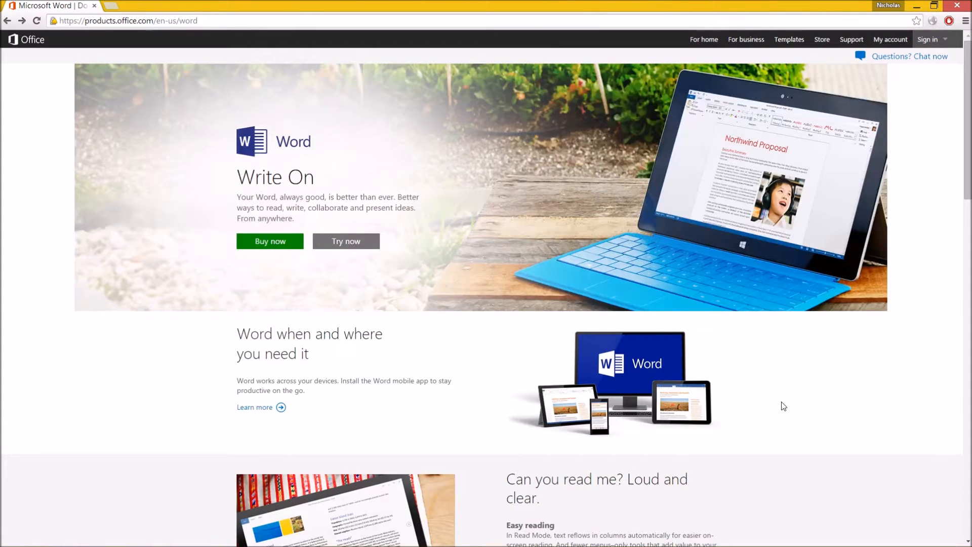
pyautogui.moveTo(344, 188)
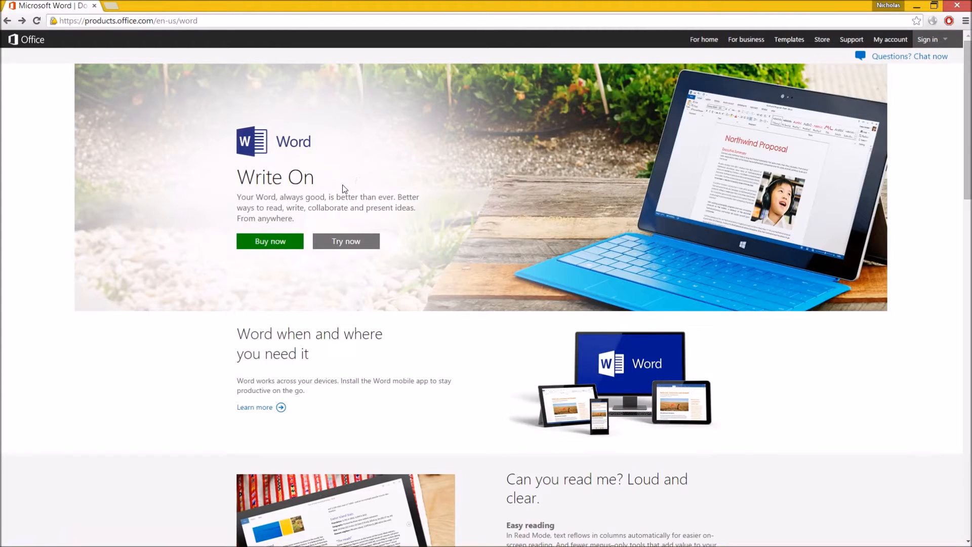
pyautogui.moveTo(374, 194)
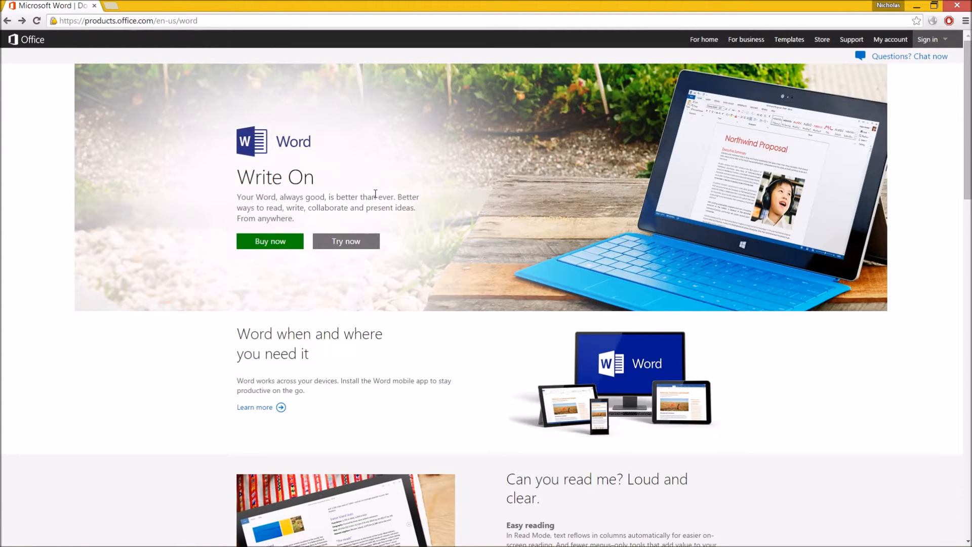
pyautogui.moveTo(50, 46)
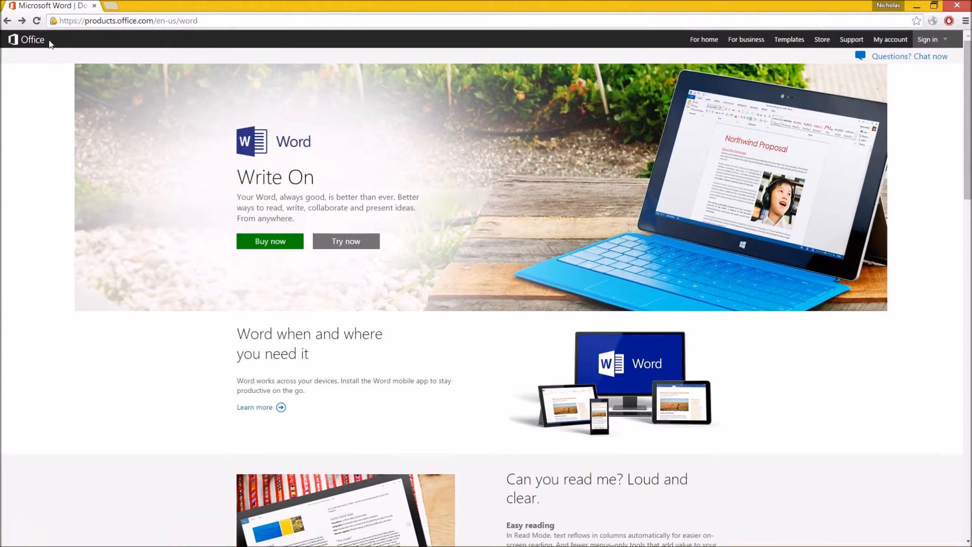
pyautogui.moveTo(12, 56)
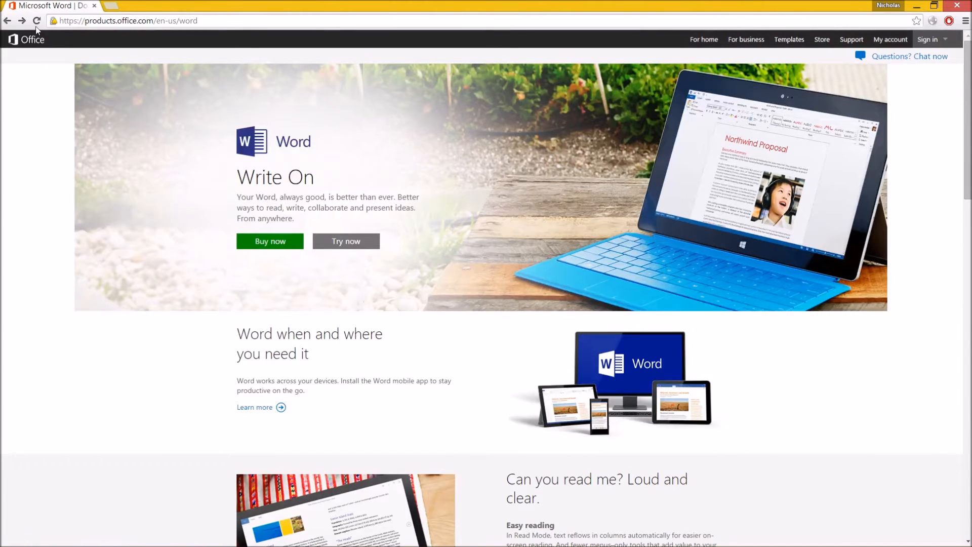
pyautogui.moveTo(37, 108)
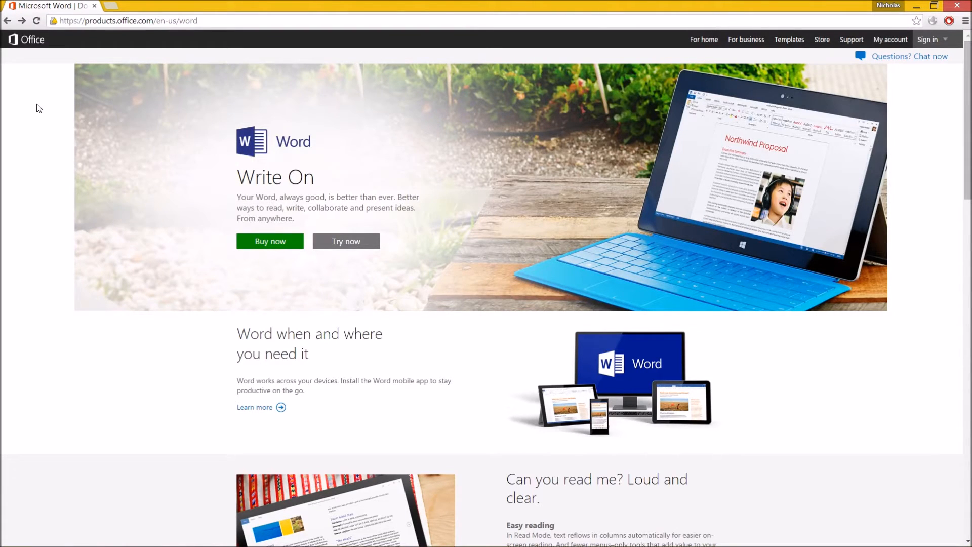
pyautogui.moveTo(291, 145)
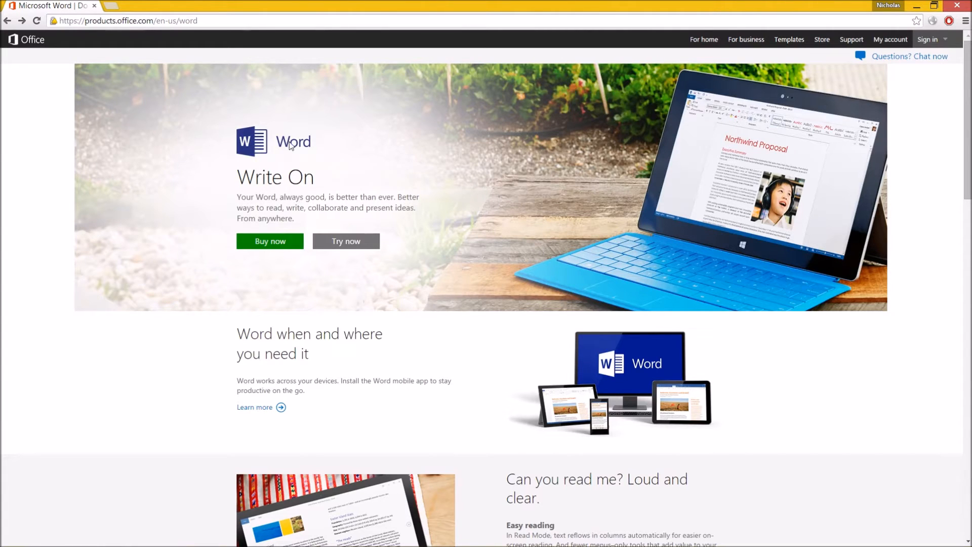
pyautogui.moveTo(33, 215)
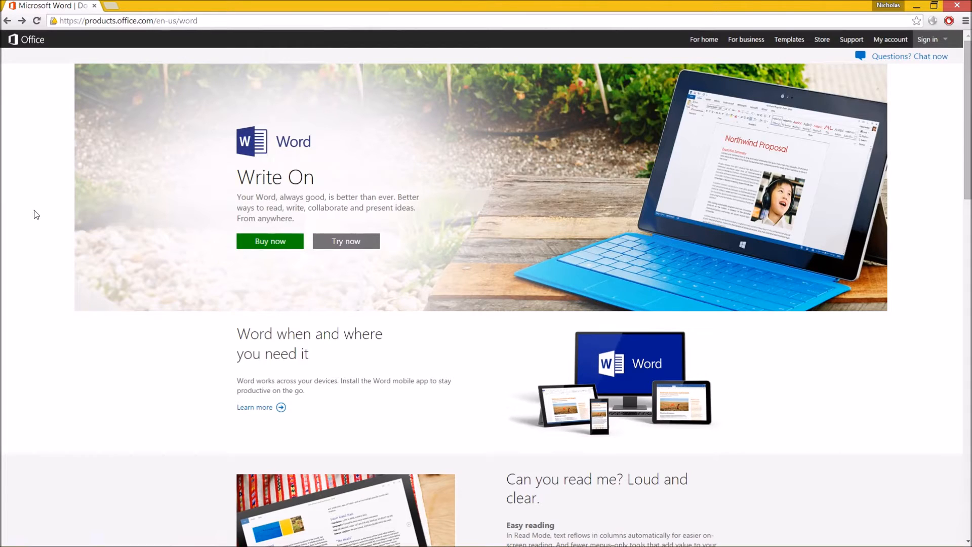
pyautogui.moveTo(168, 289)
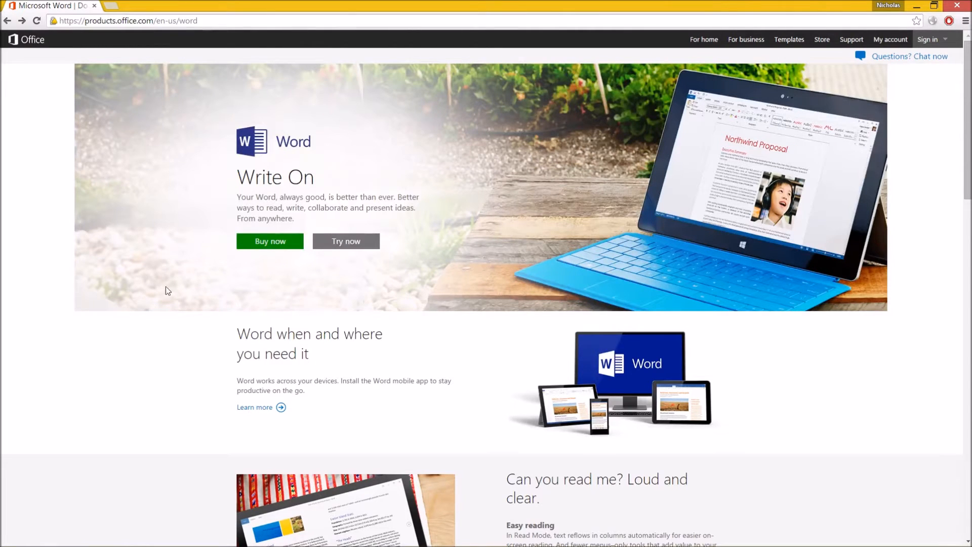
pyautogui.moveTo(640, 162)
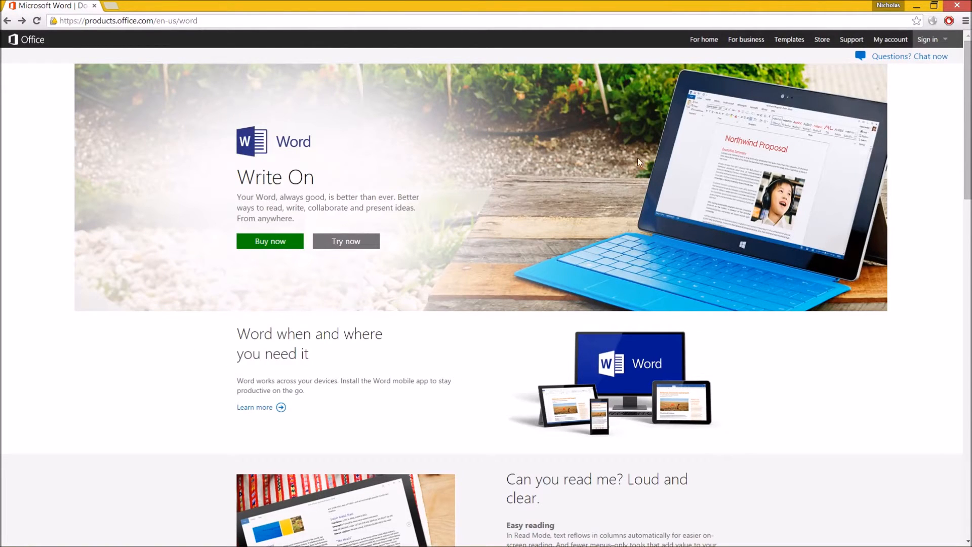
pyautogui.moveTo(712, 251)
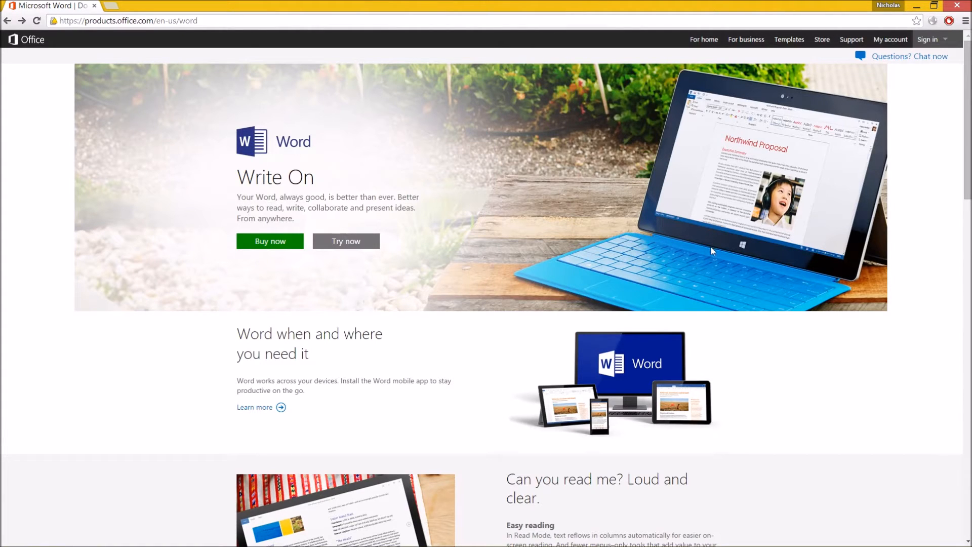
pyautogui.moveTo(761, 223)
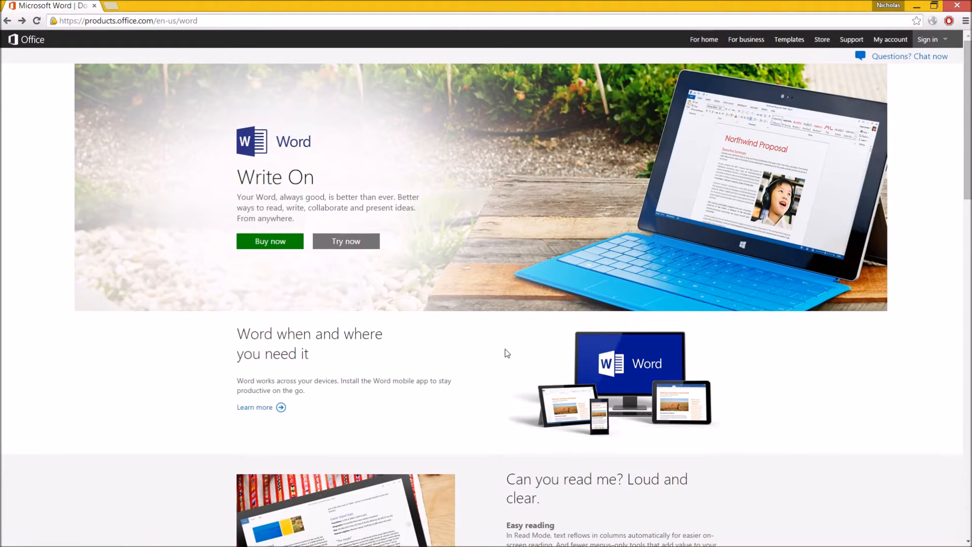
pyautogui.moveTo(525, 350)
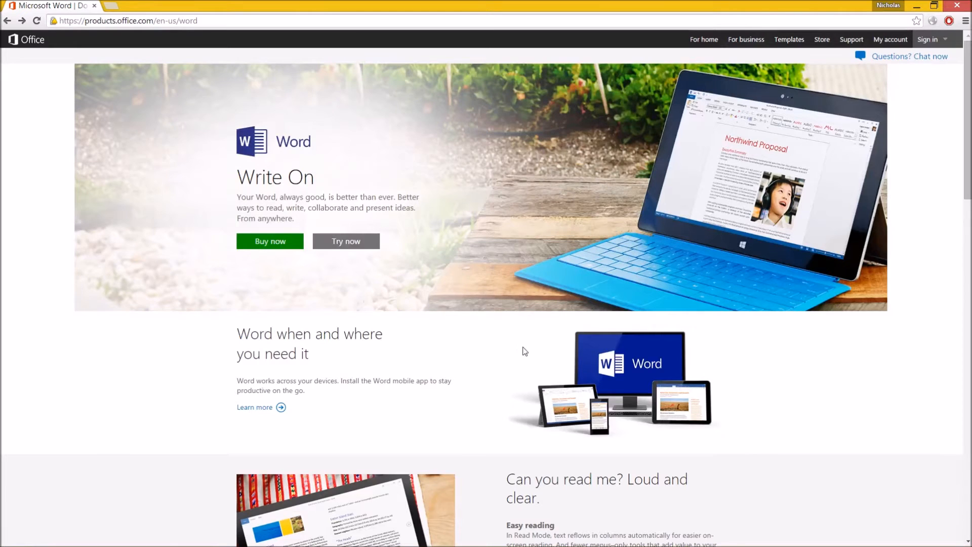
pyautogui.moveTo(668, 352)
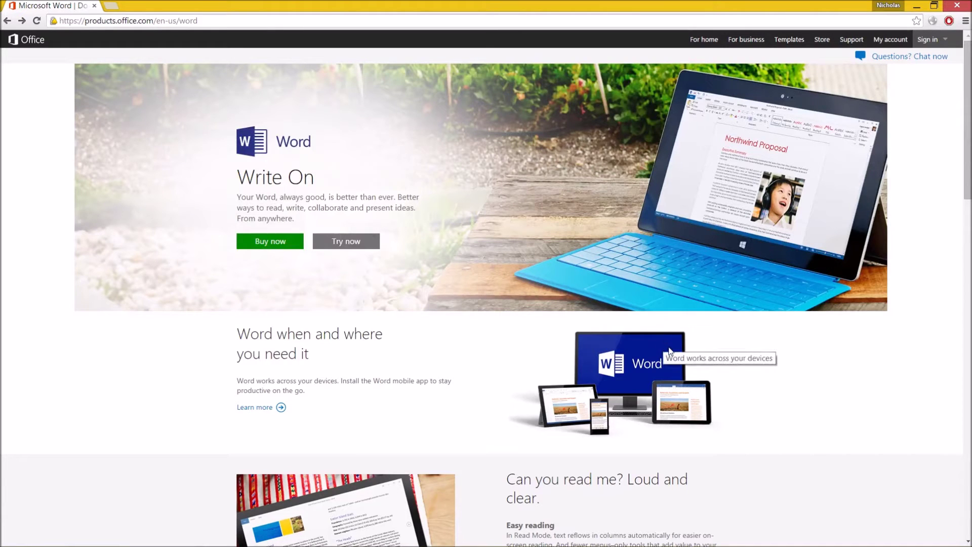
pyautogui.moveTo(487, 358)
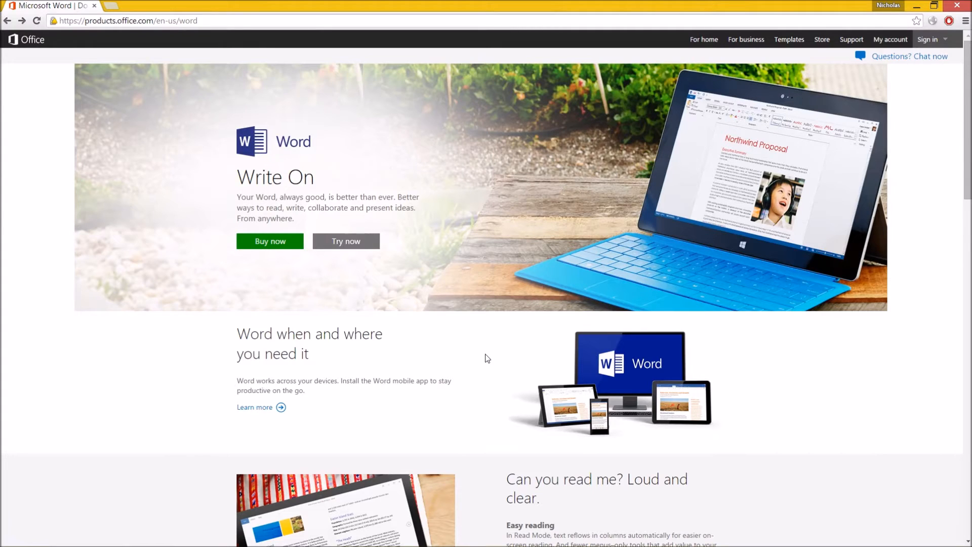
pyautogui.moveTo(347, 306)
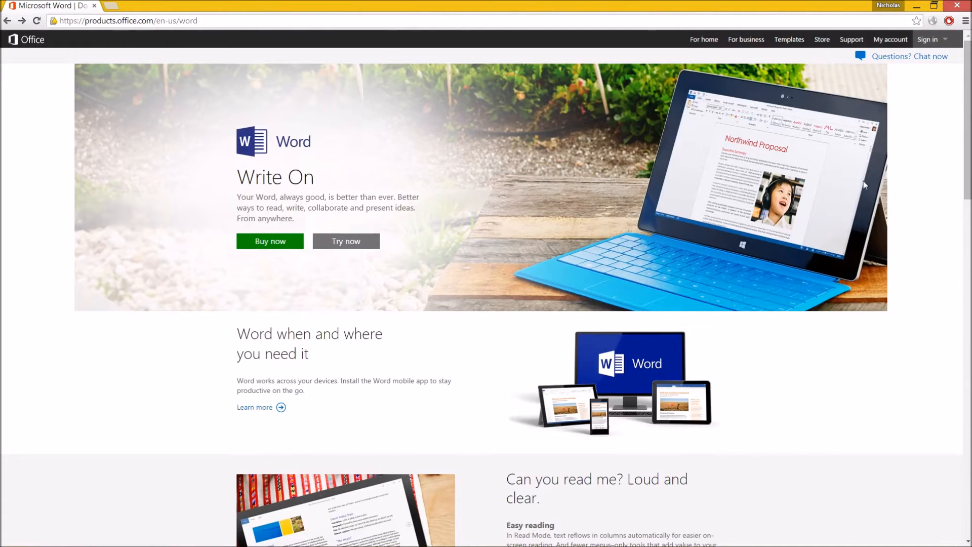
# Scroll through the Word overview page toward the sticky 'Try for home' bar
pyautogui.scroll(-3)
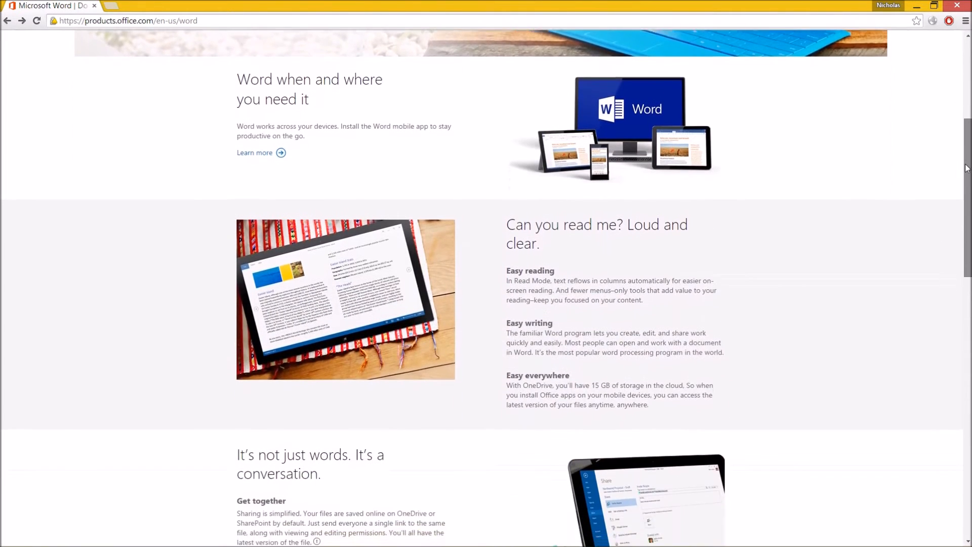
pyautogui.scroll(-3)
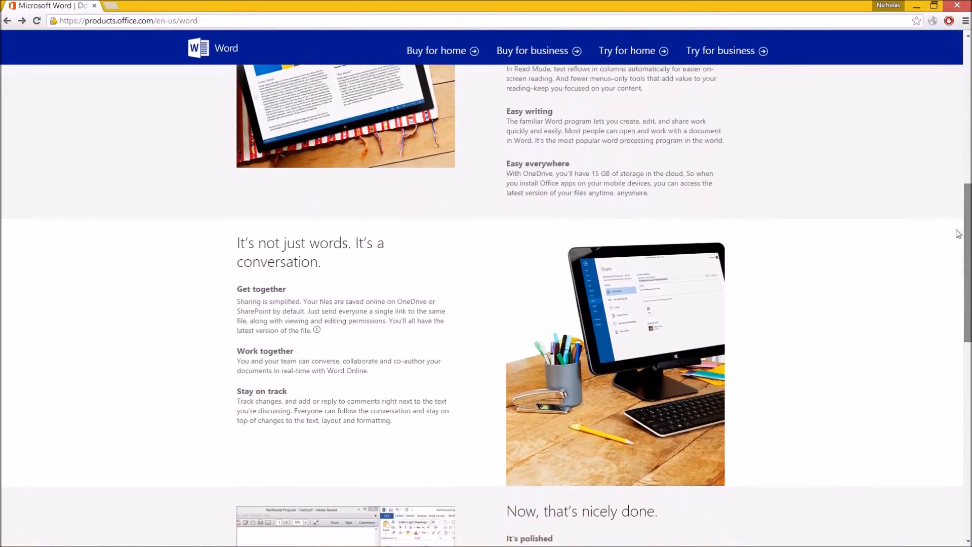
pyautogui.scroll(-3)
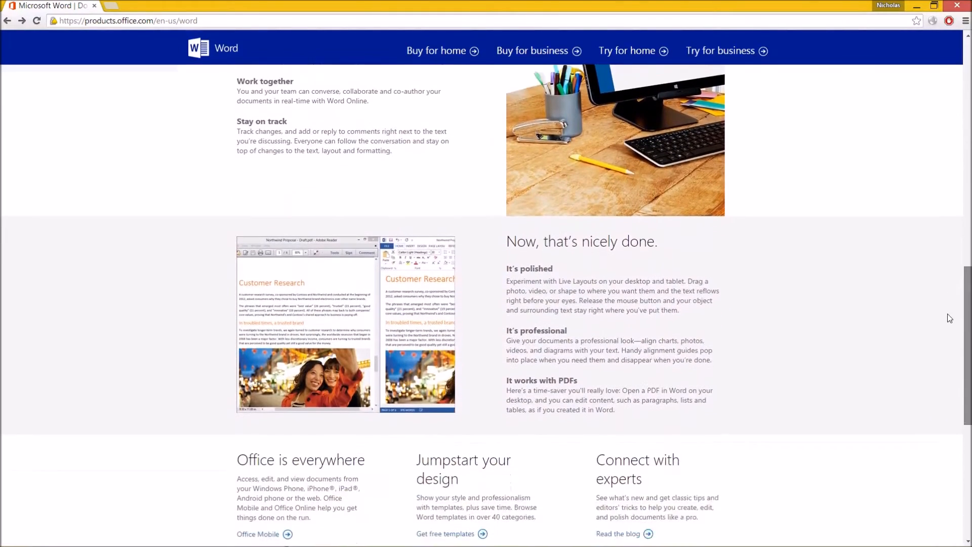
pyautogui.scroll(-3)
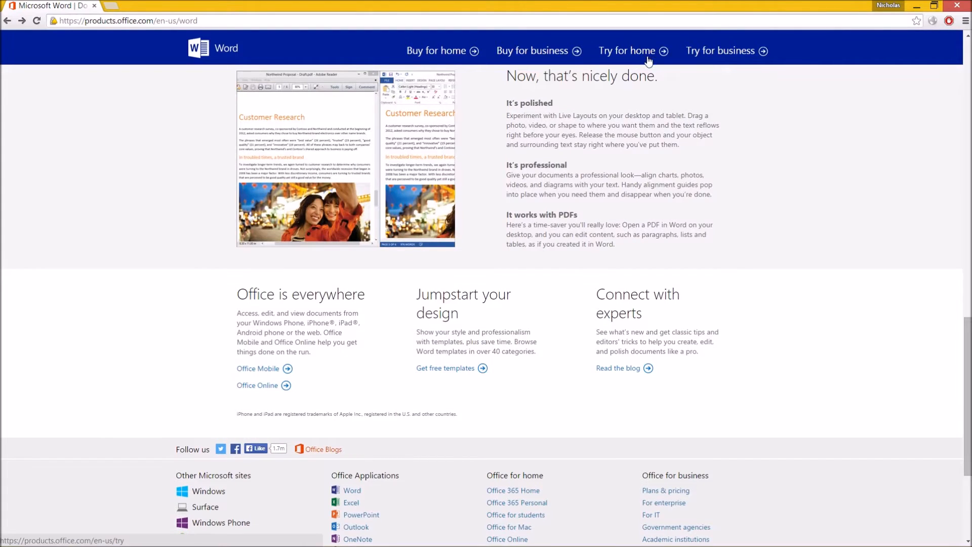
pyautogui.scroll(3)
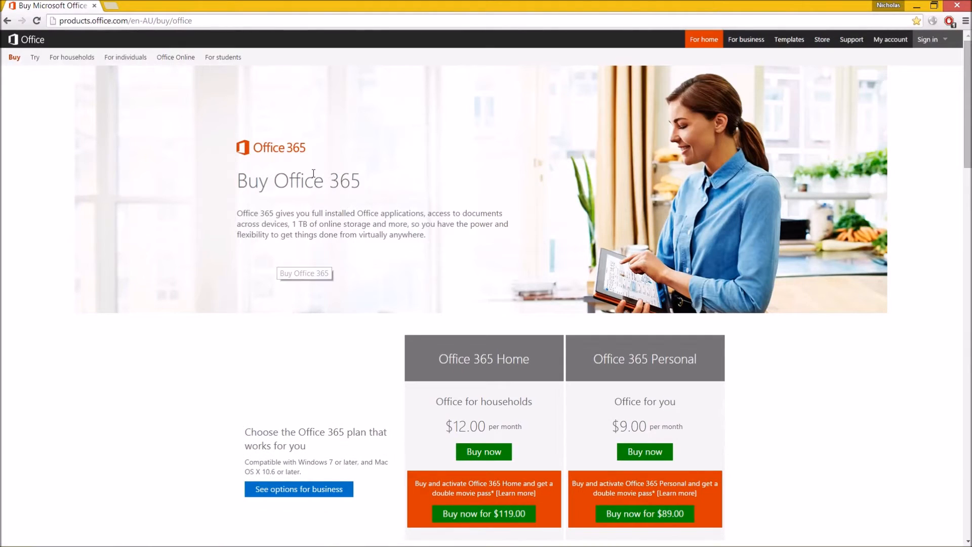
pyautogui.scroll(-3)
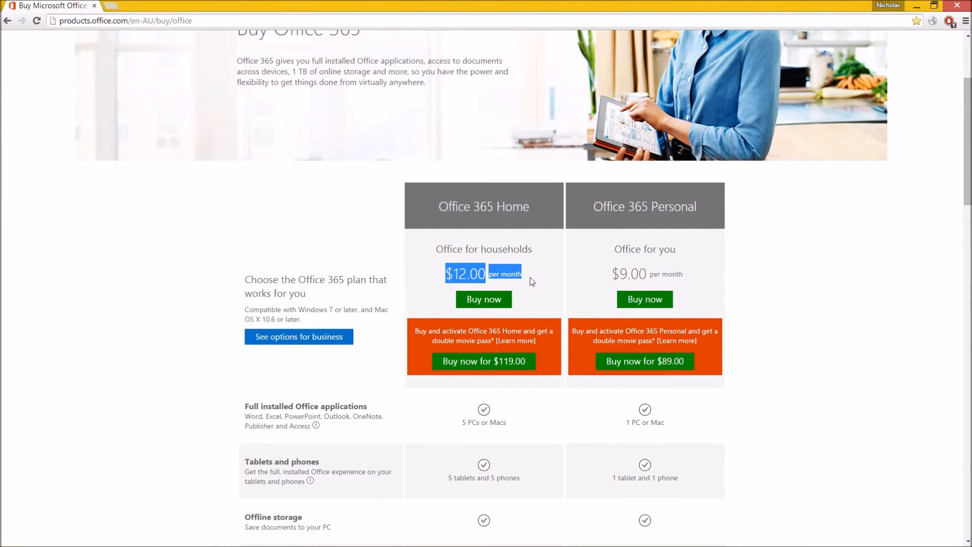
pyautogui.click(530, 280)
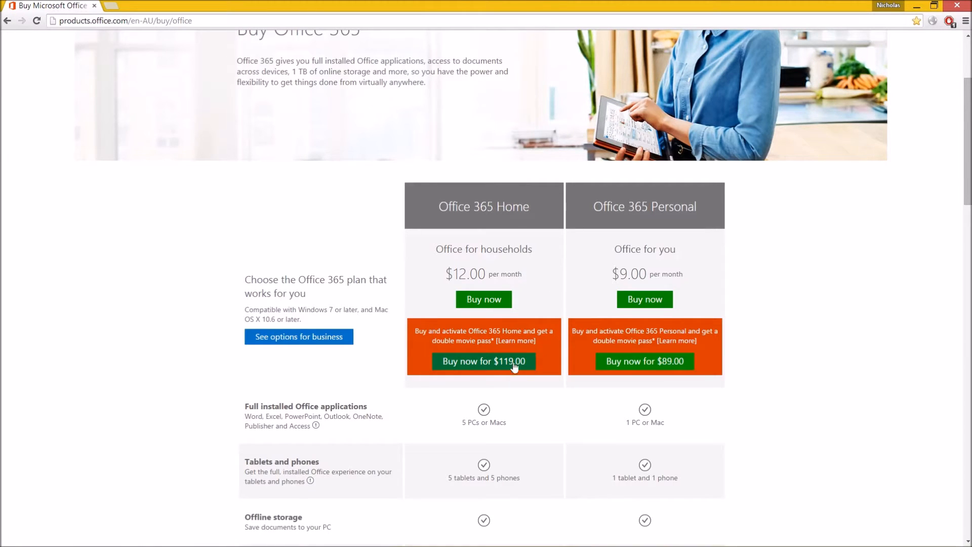
pyautogui.scroll(-3)
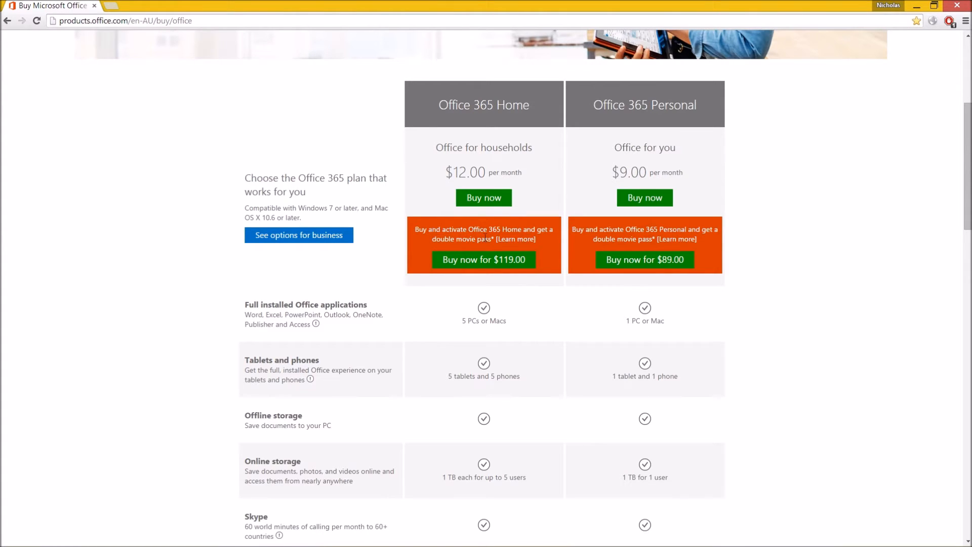
pyautogui.moveTo(495, 138)
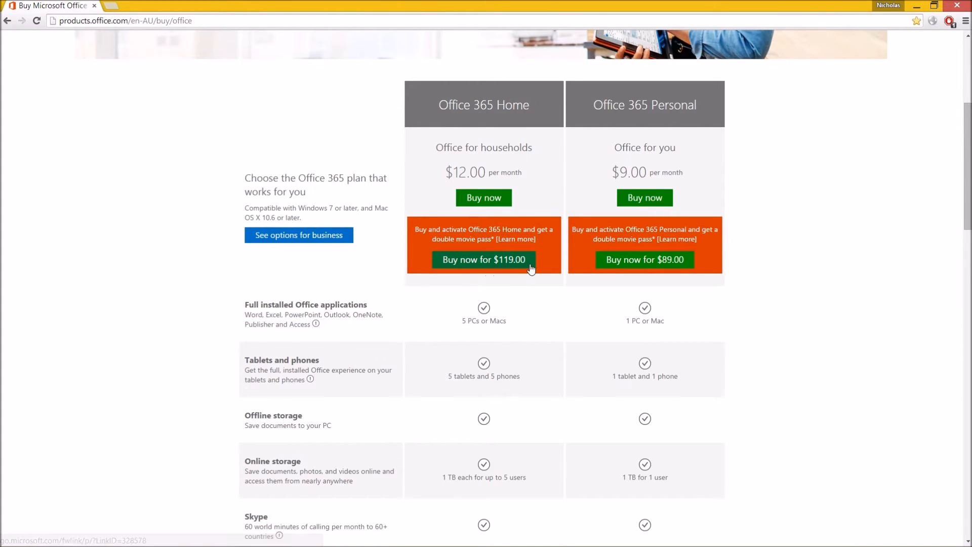
pyautogui.moveTo(501, 228)
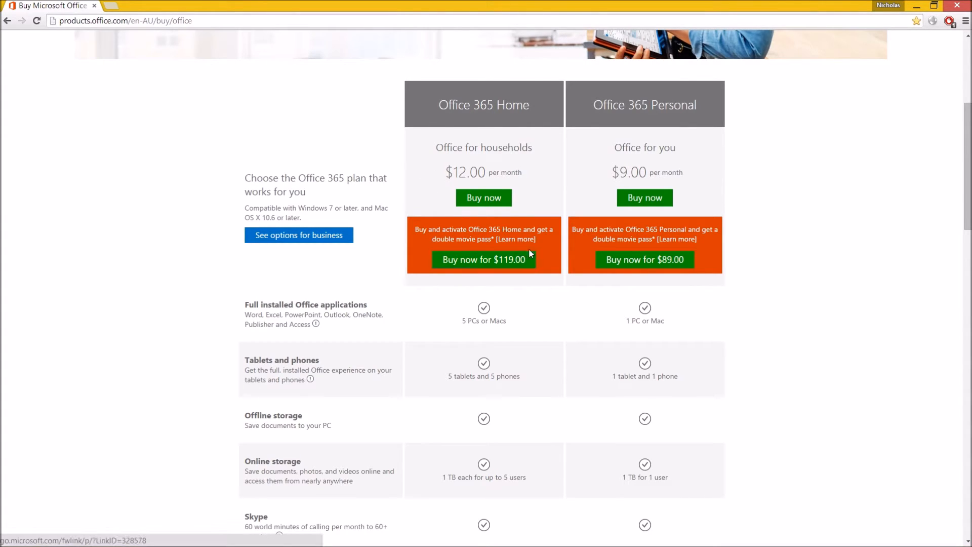
pyautogui.moveTo(503, 138)
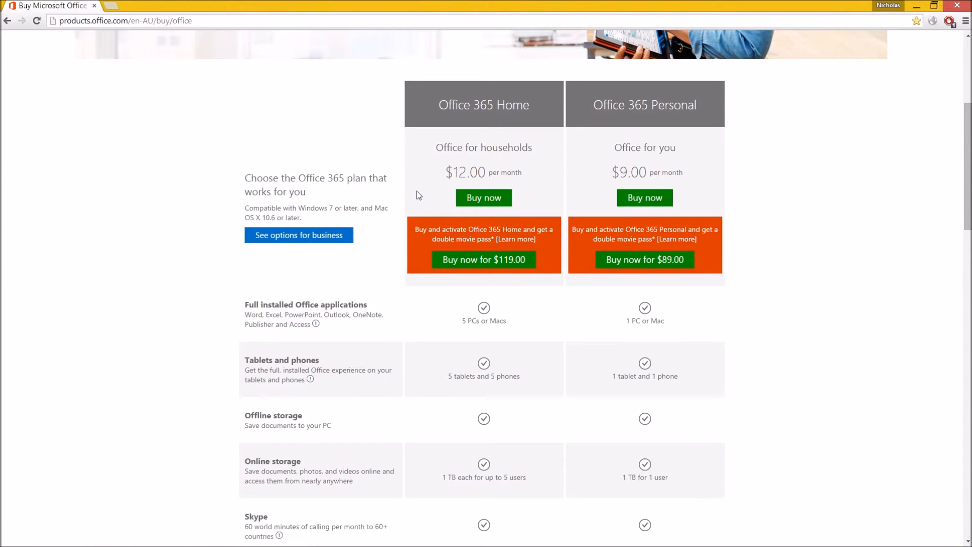
pyautogui.scroll(-3)
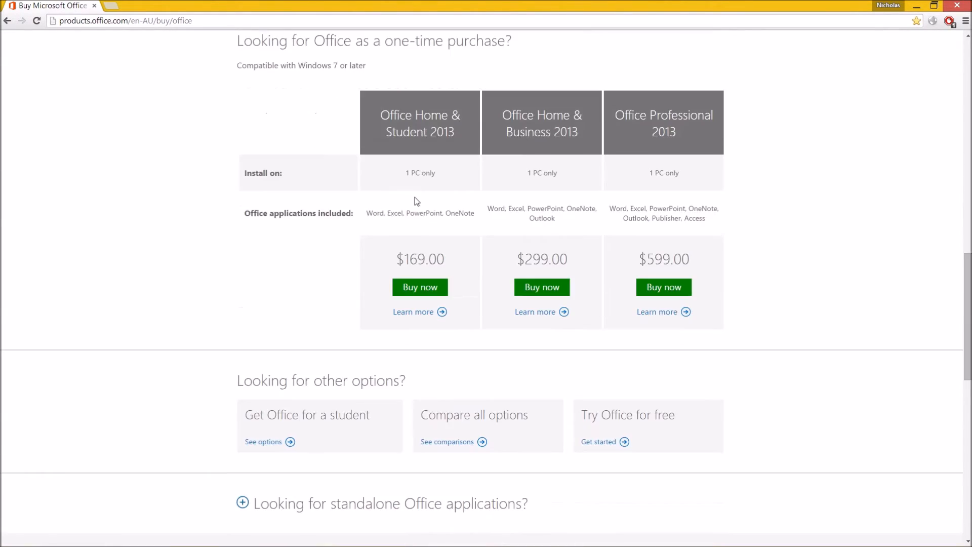
pyautogui.doubleClick(419, 132)
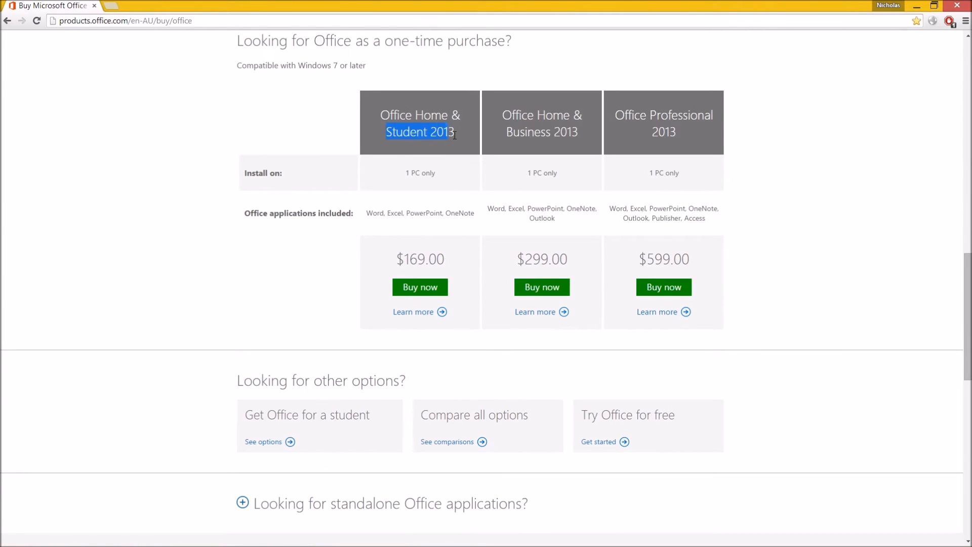
pyautogui.click(465, 141)
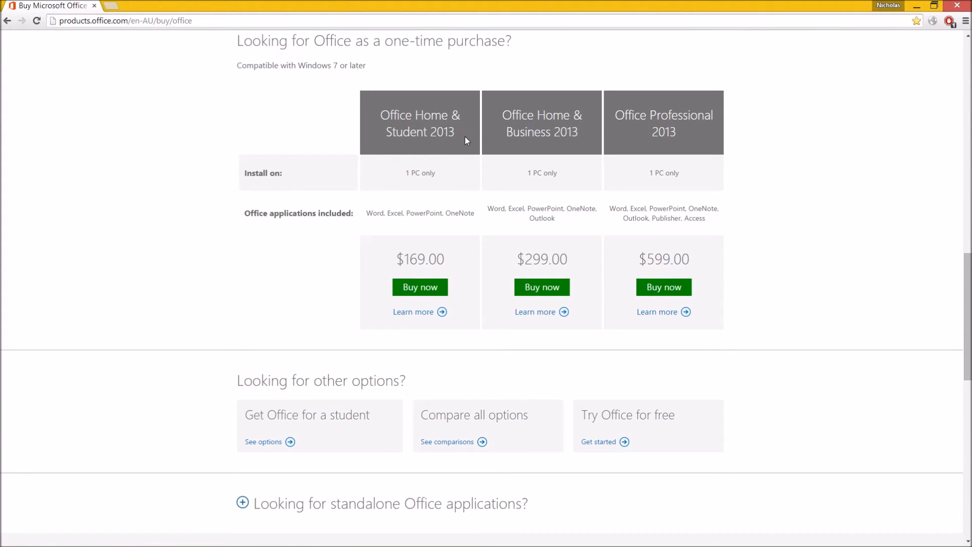
pyautogui.moveTo(461, 273)
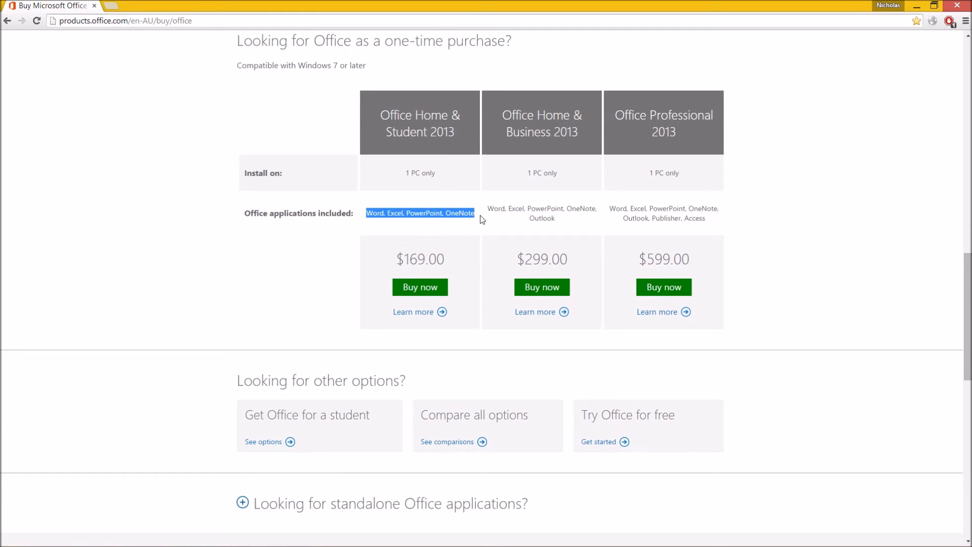
pyautogui.click(521, 217)
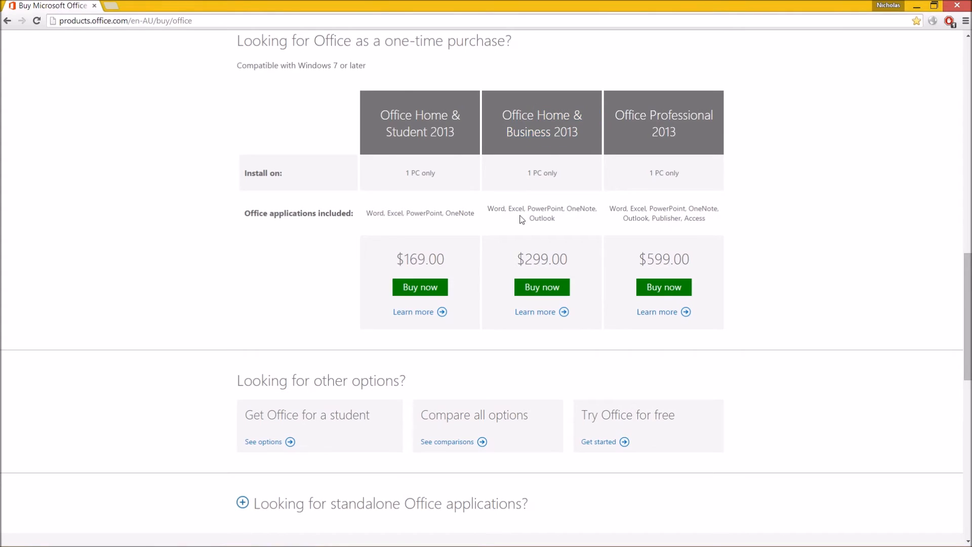
pyautogui.moveTo(610, 209); pyautogui.dragTo(705, 218)
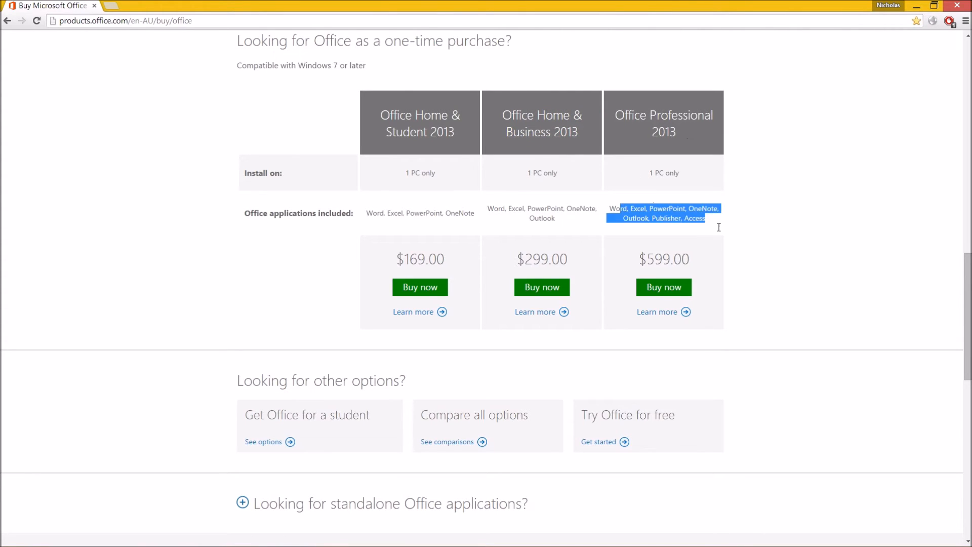
pyautogui.click(743, 217)
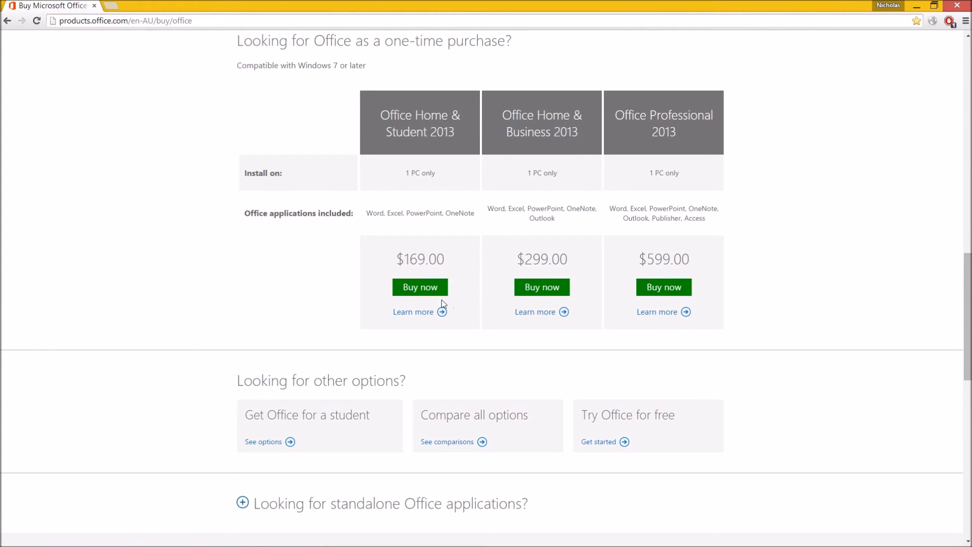
pyautogui.moveTo(445, 297)
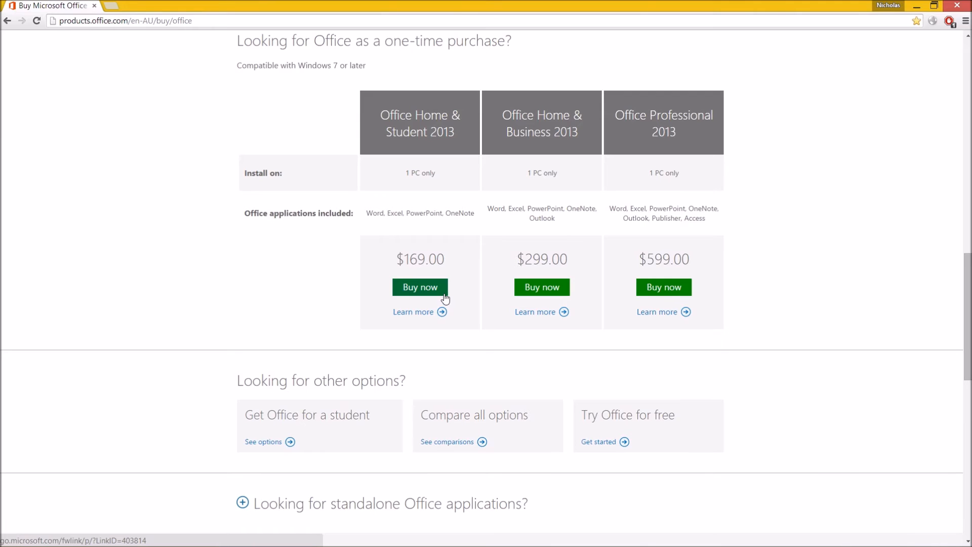
pyautogui.moveTo(448, 293)
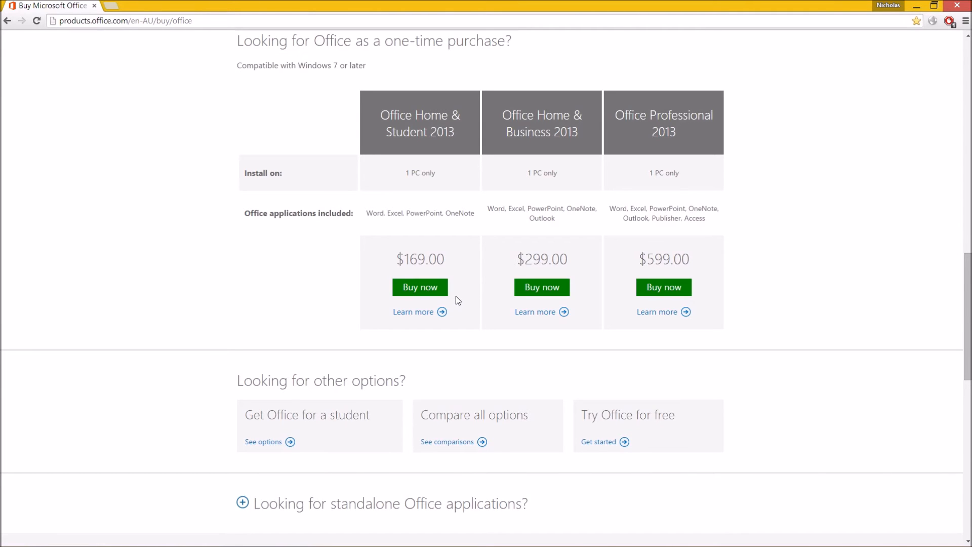
pyautogui.moveTo(565, 274)
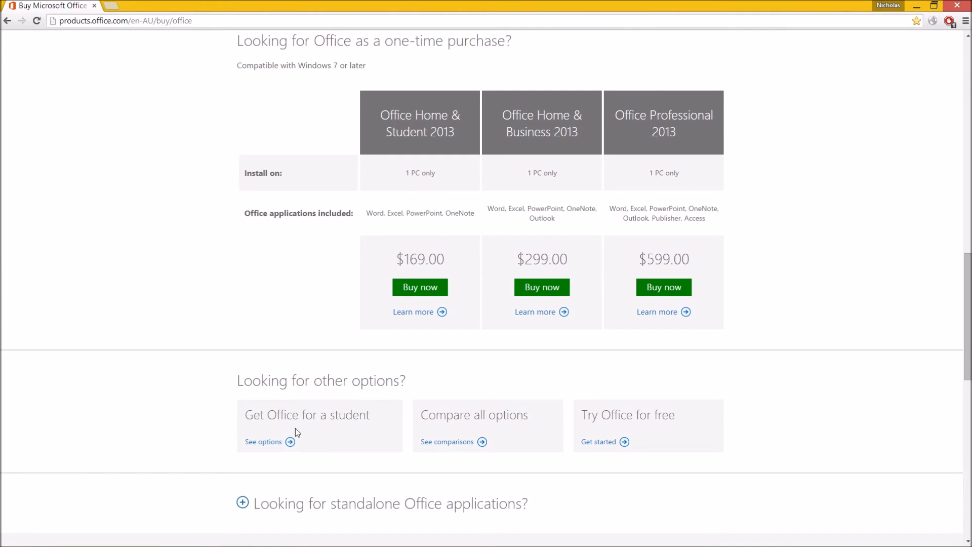
pyautogui.moveTo(813, 225)
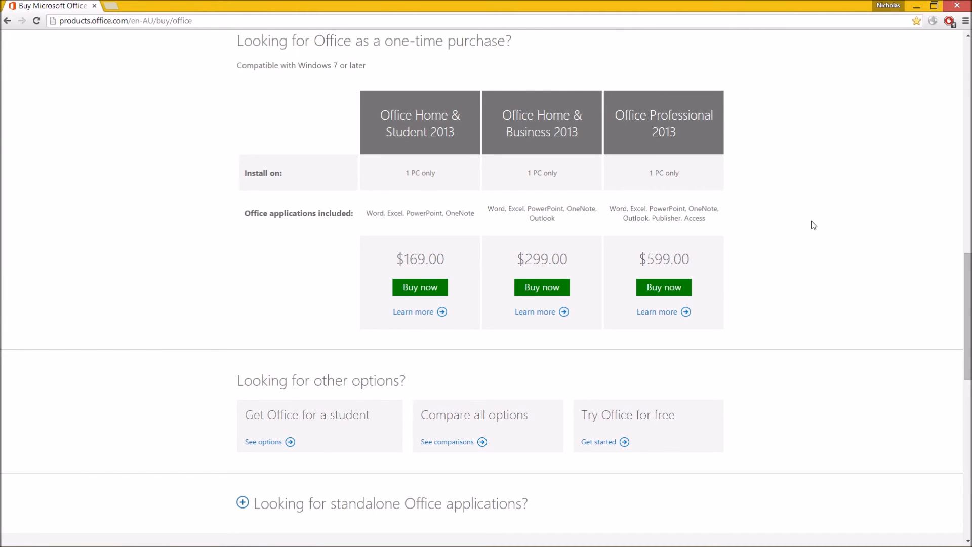
# Open the 'Get Office 365 - Students' bookmark from the Chrome menu's Office folder
pyautogui.click(965, 20)
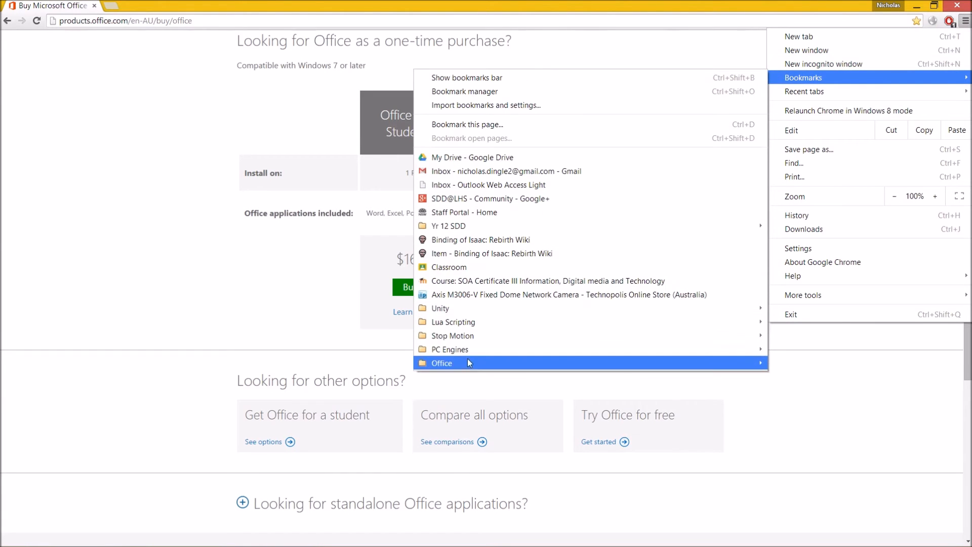
pyautogui.moveTo(467, 363)
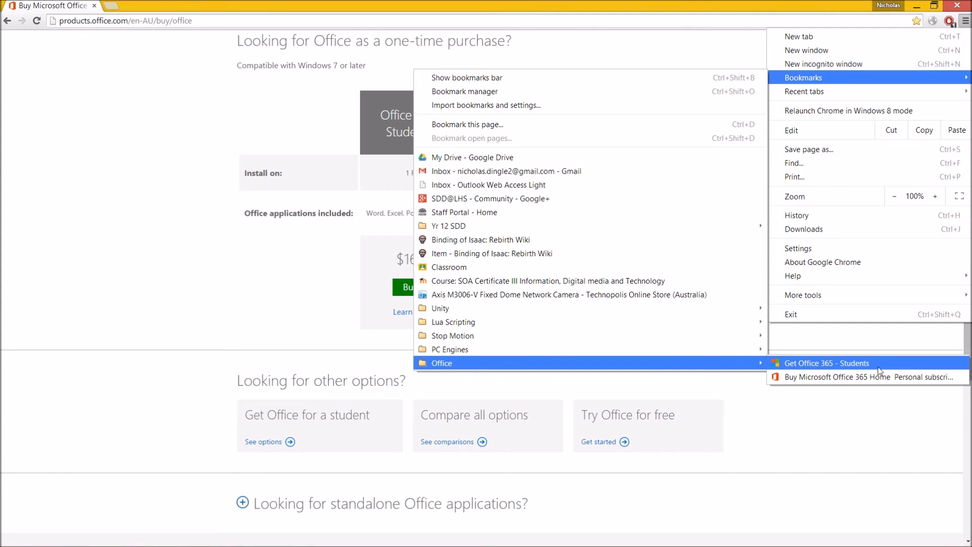
pyautogui.click(826, 362)
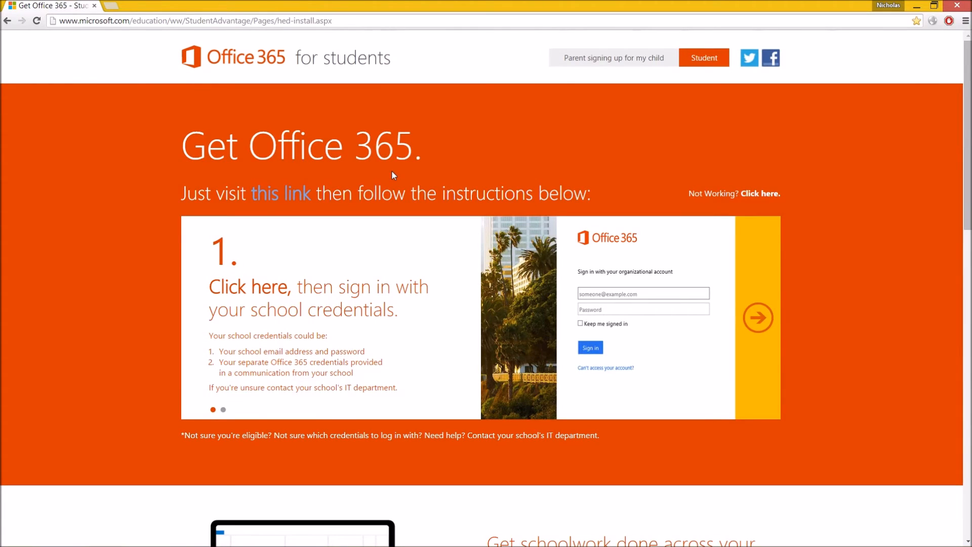
# Follow 'this link' on the student page to the Office 365 school sign-in page
pyautogui.click(223, 409)
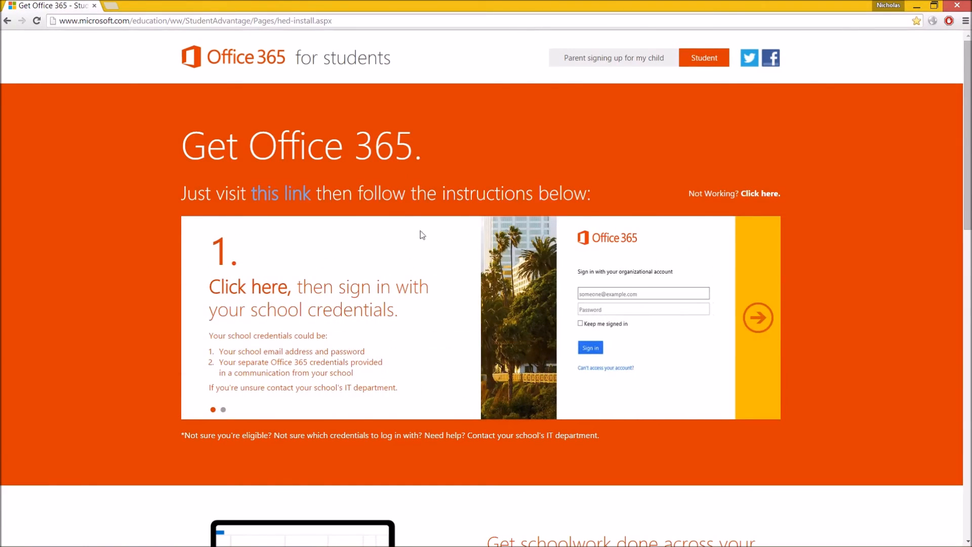
pyautogui.moveTo(432, 215)
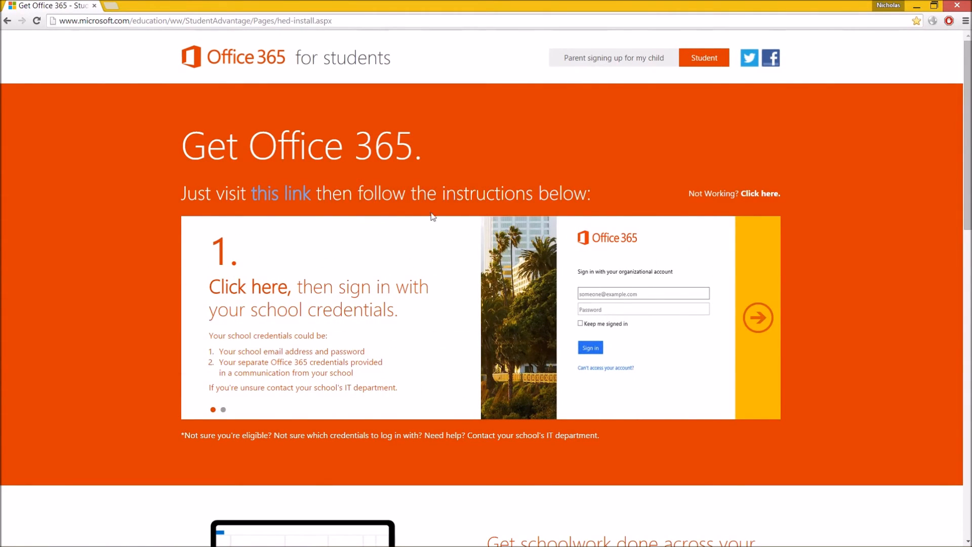
pyautogui.moveTo(291, 197)
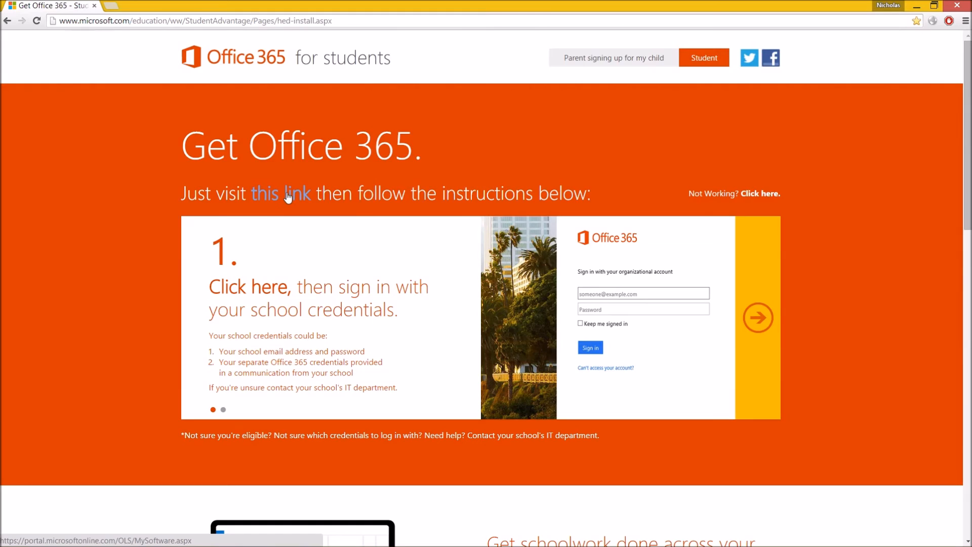
pyautogui.click(288, 193)
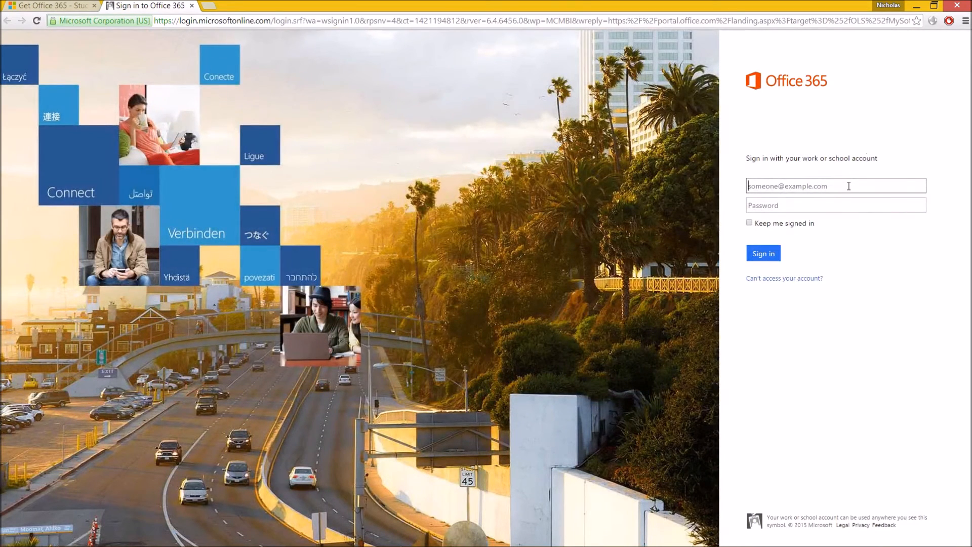
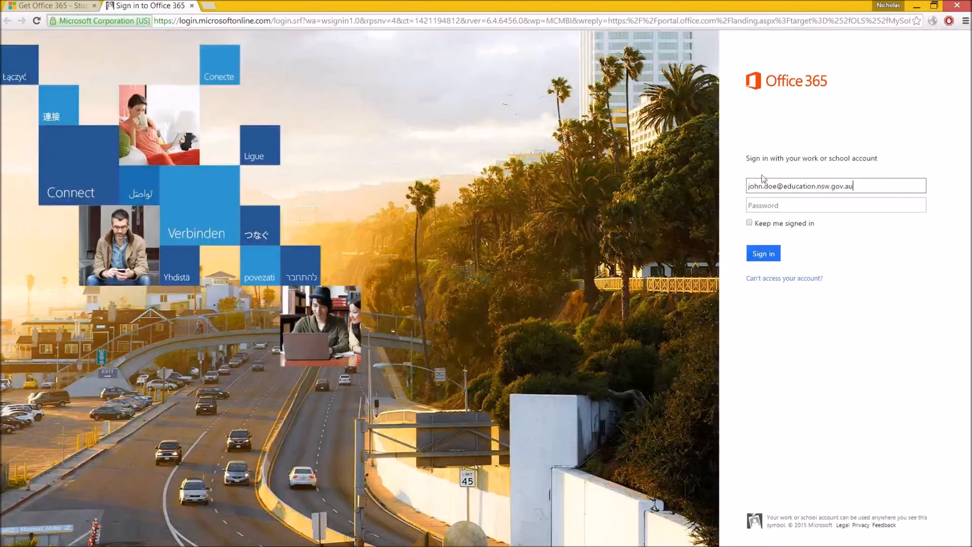
# Enter the school email 'john...education.nsw.go...' so sign-in redirects to the NSW DEC login
pyautogui.click(764, 253)
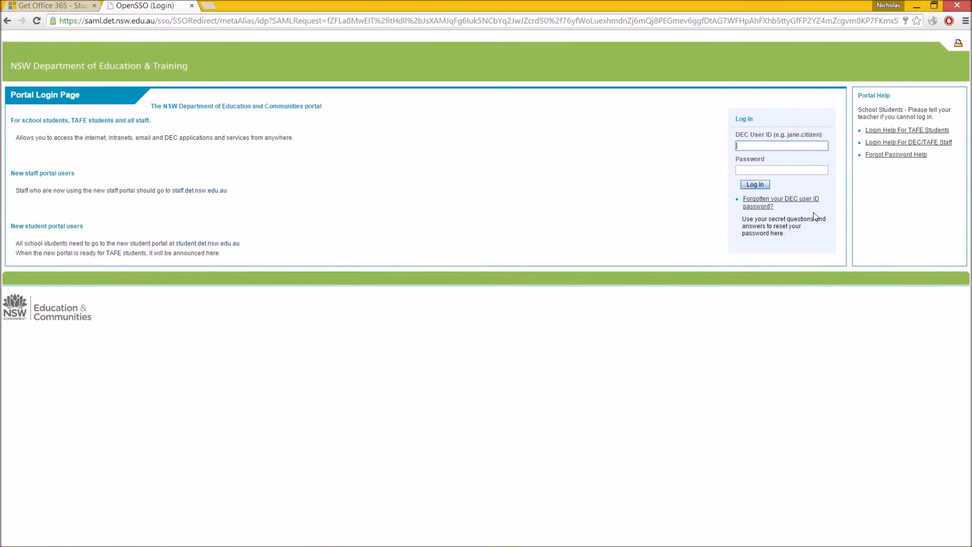
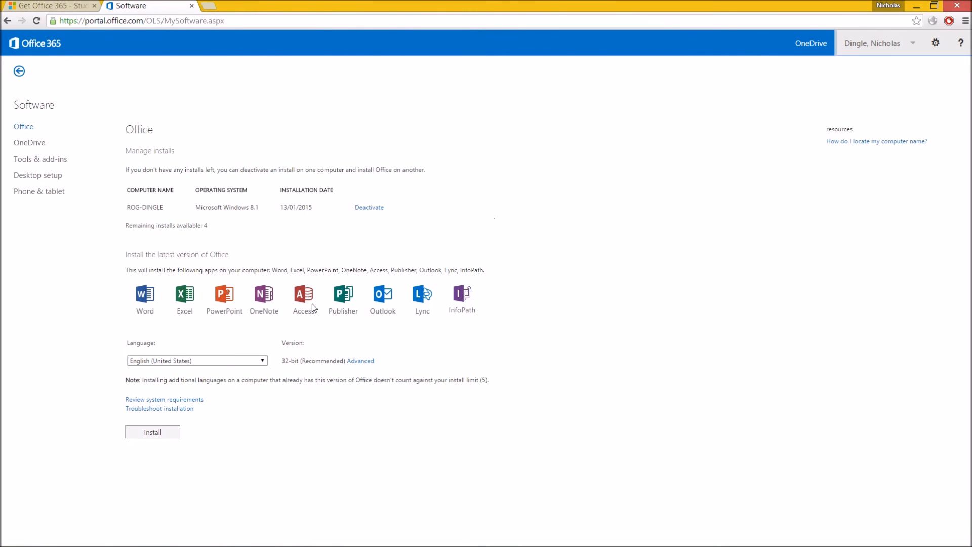
pyautogui.moveTo(191, 277)
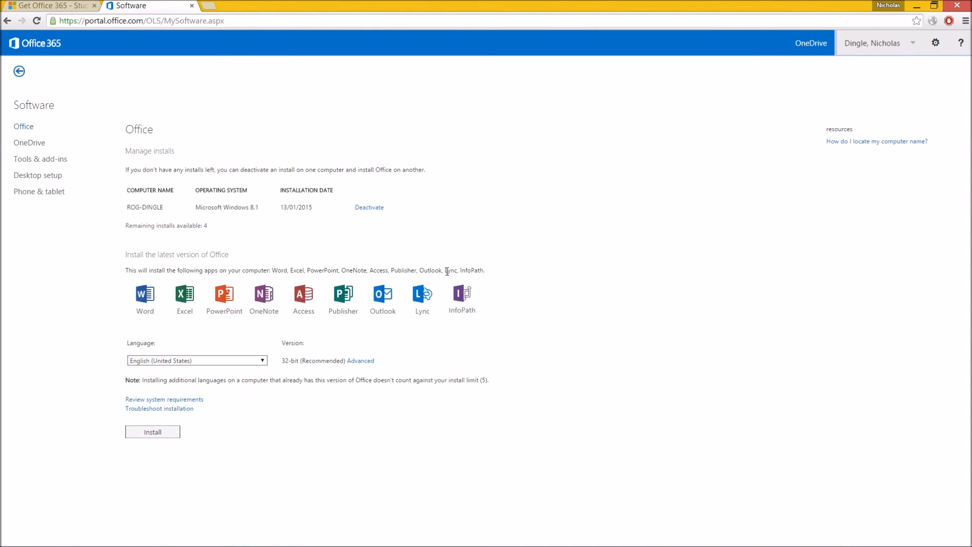
pyautogui.moveTo(393, 309)
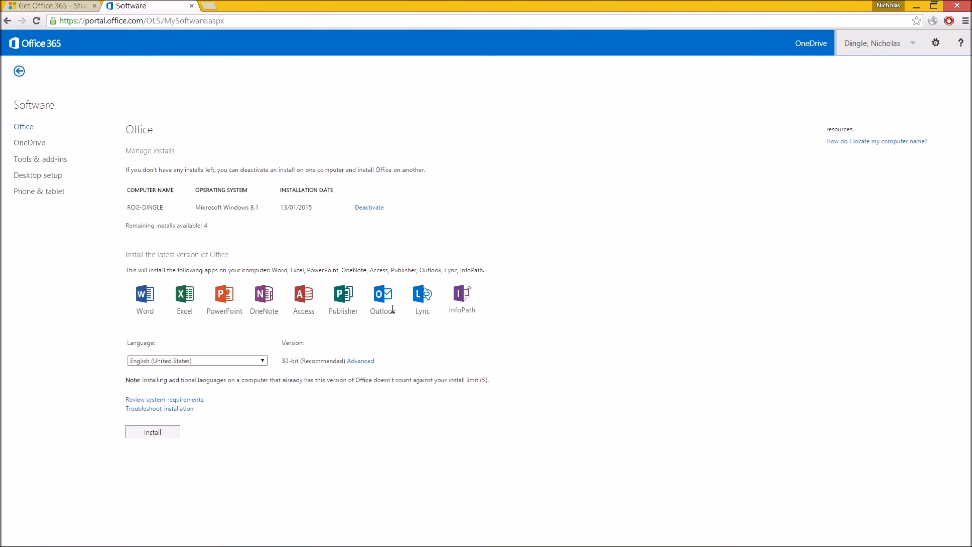
pyautogui.moveTo(400, 265)
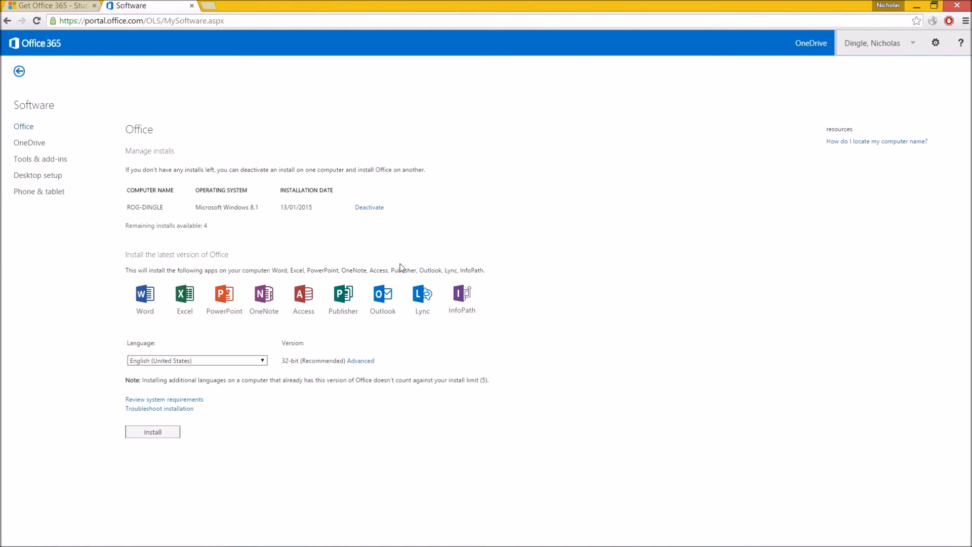
pyautogui.moveTo(282, 363)
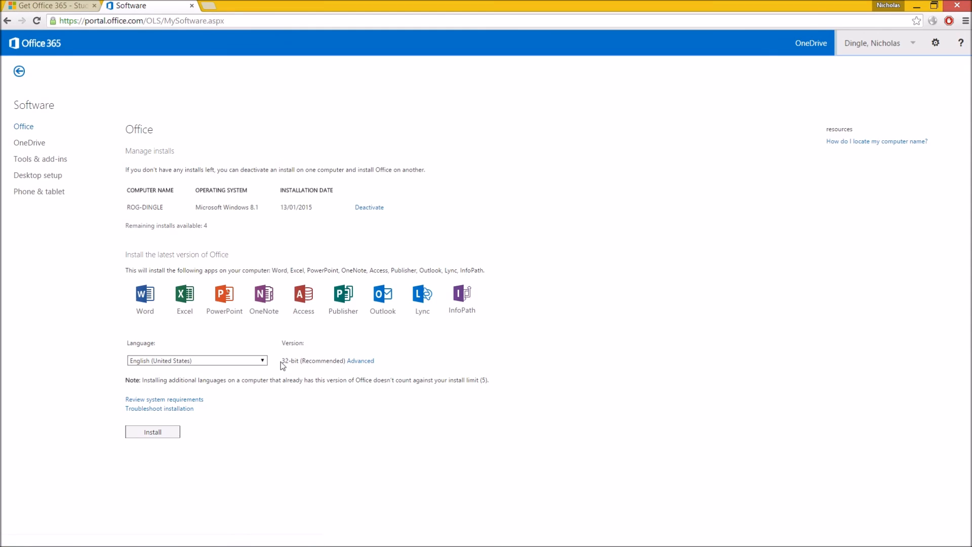
# Start installing the latest 32-bit English Office from the Software page
pyautogui.doubleClick(290, 361)
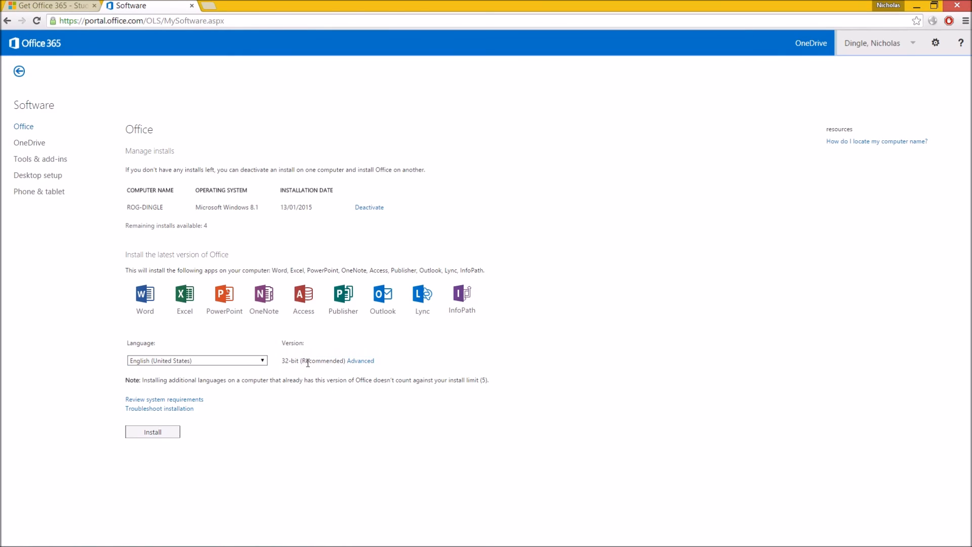
pyautogui.moveTo(313, 369)
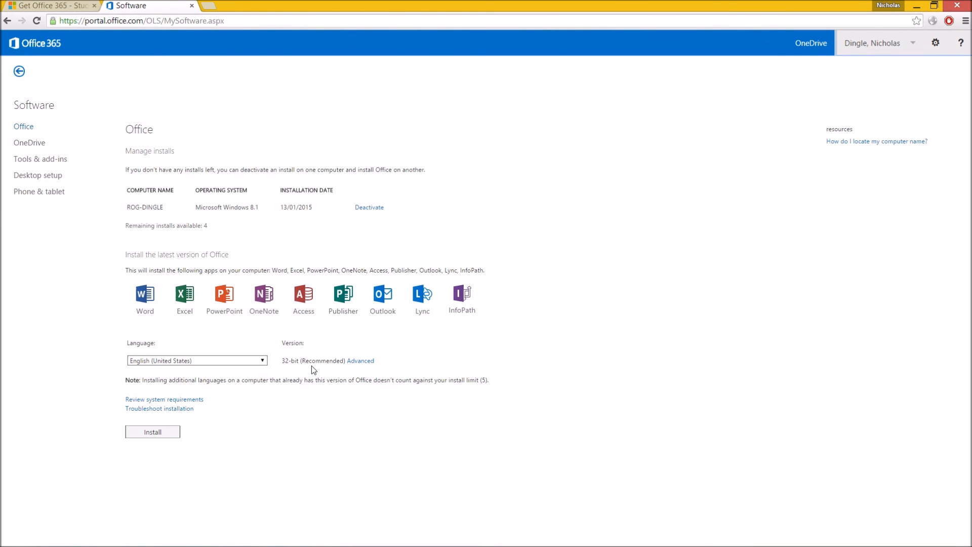
pyautogui.moveTo(262, 356)
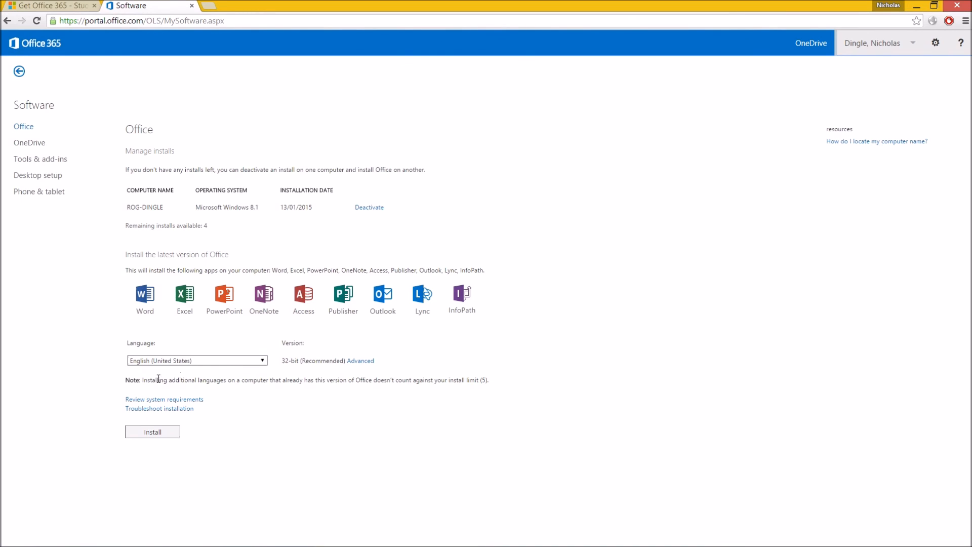
pyautogui.moveTo(164, 433)
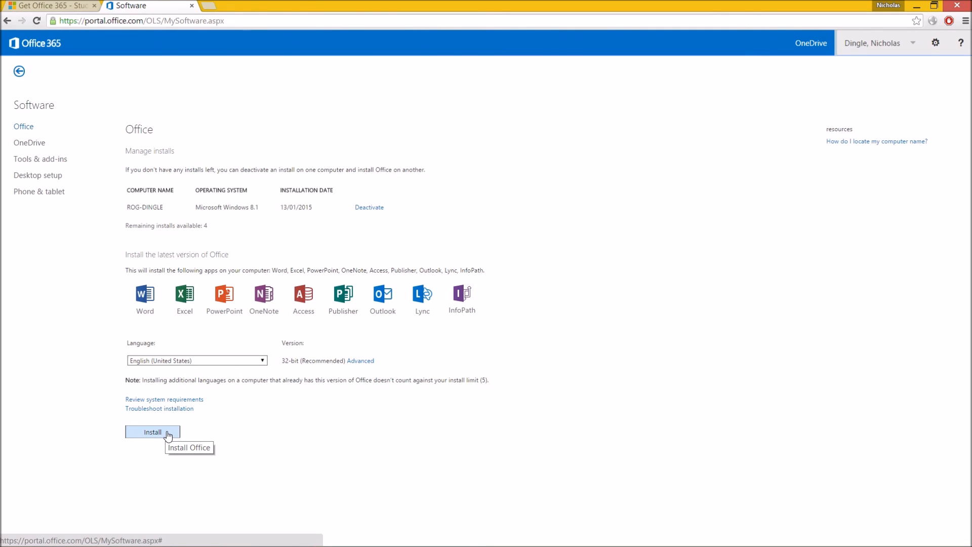
pyautogui.moveTo(156, 435)
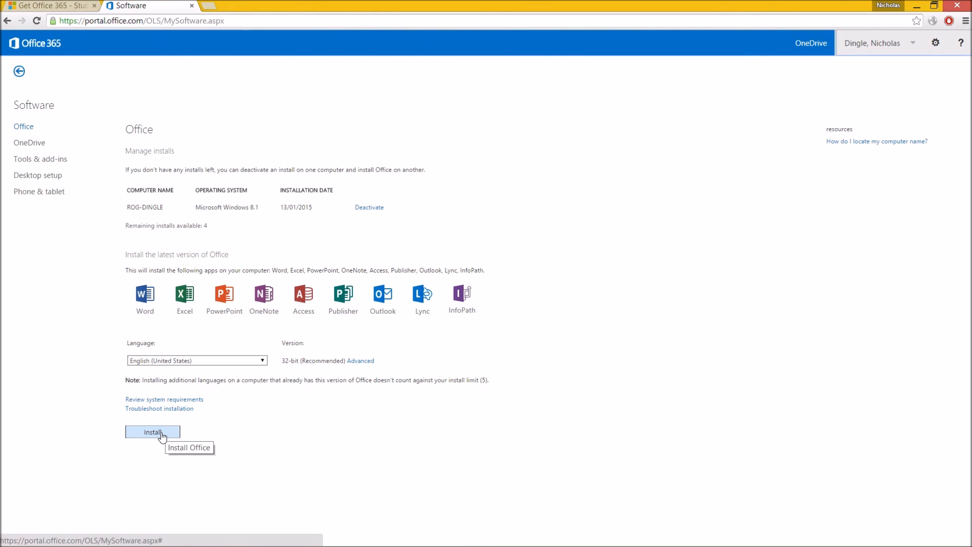
pyautogui.moveTo(201, 425)
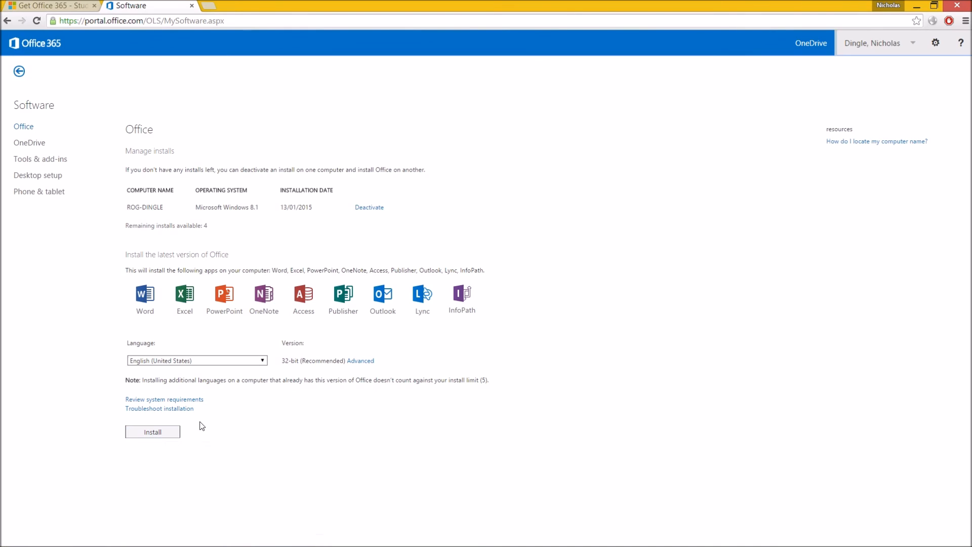
pyautogui.moveTo(211, 408)
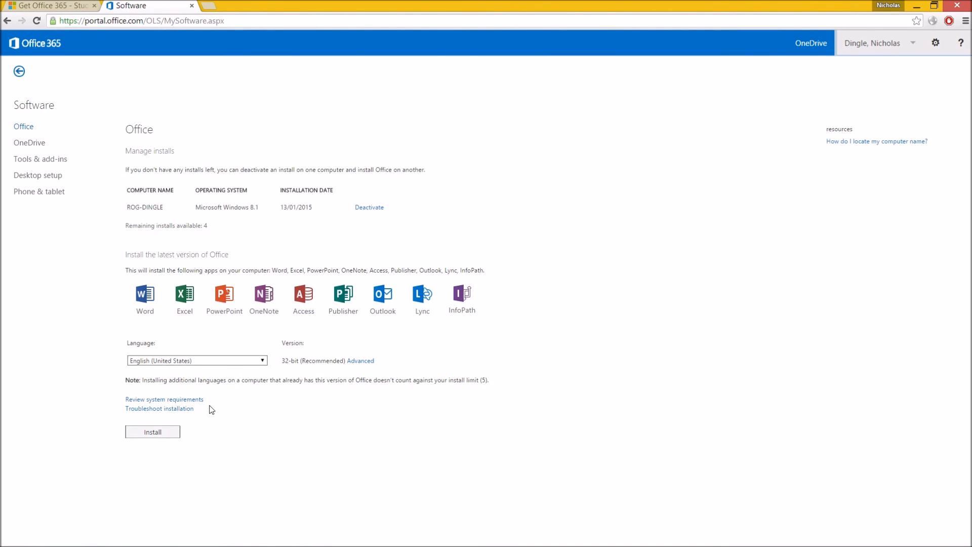